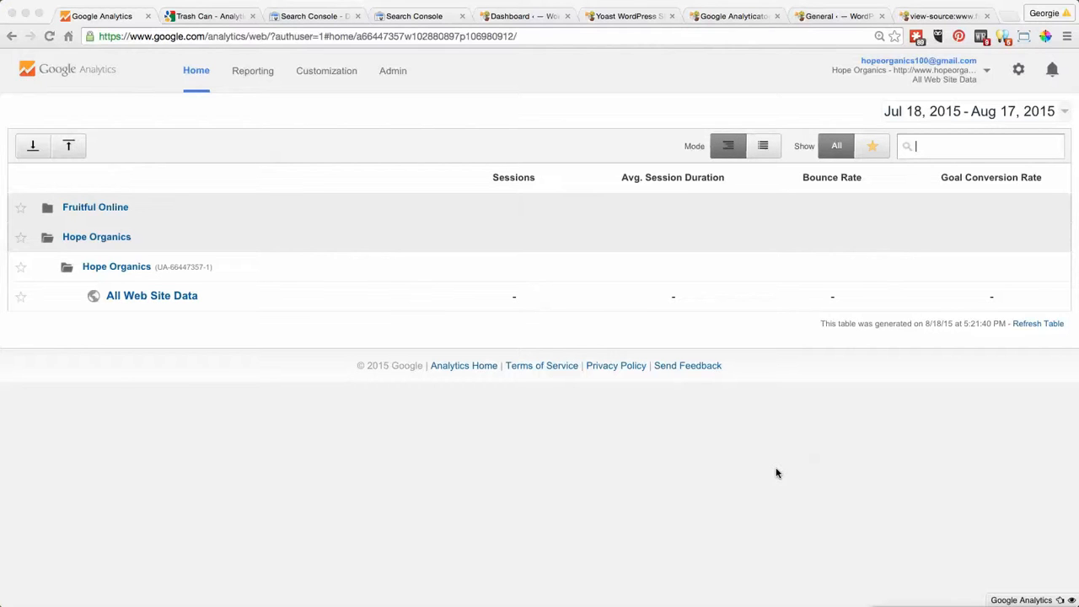
mouse_move(219, 397)
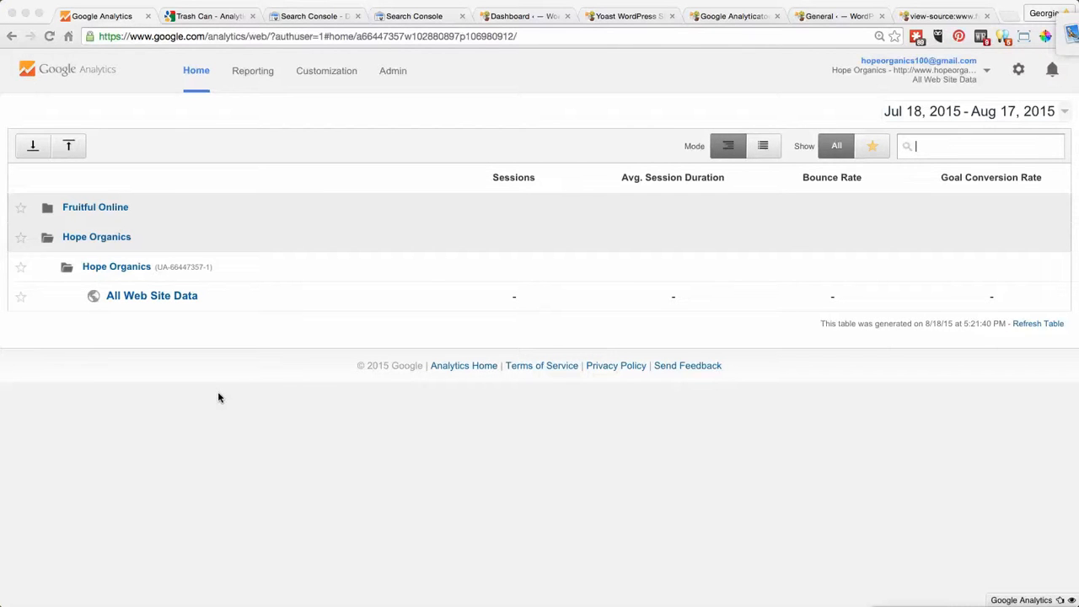
mouse_move(198, 314)
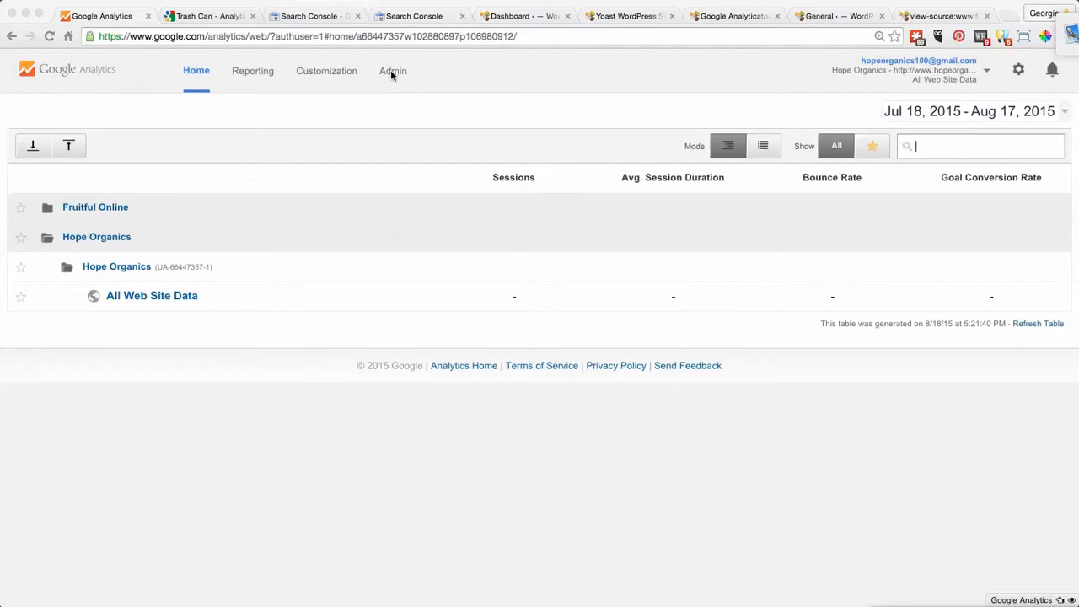
Step: Open Admin and the Hope Organics account's User Management list of two full-permission users
left_click(393, 70)
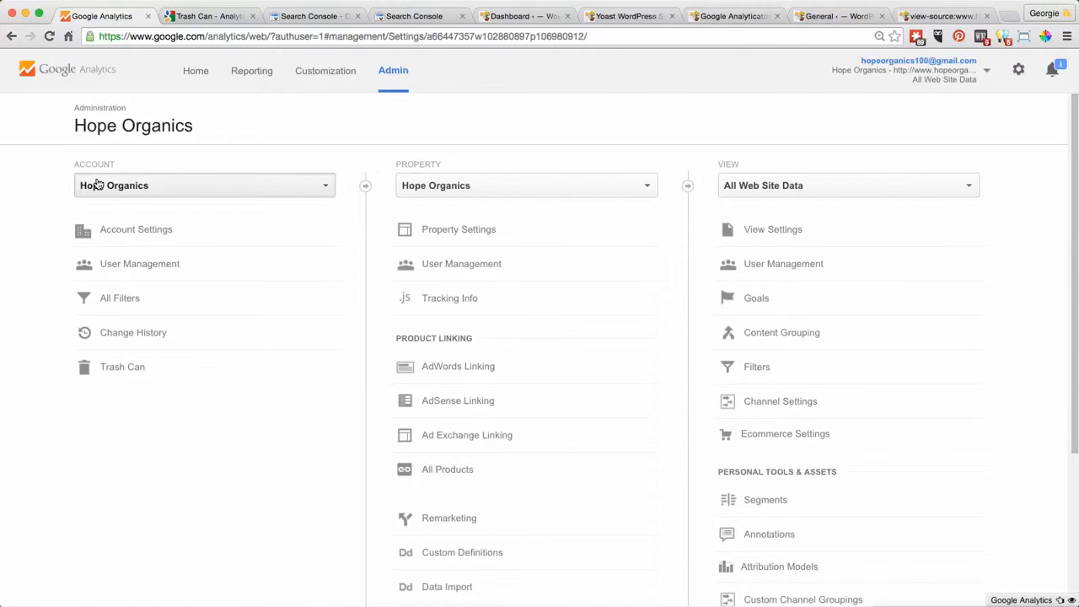
left_click(140, 263)
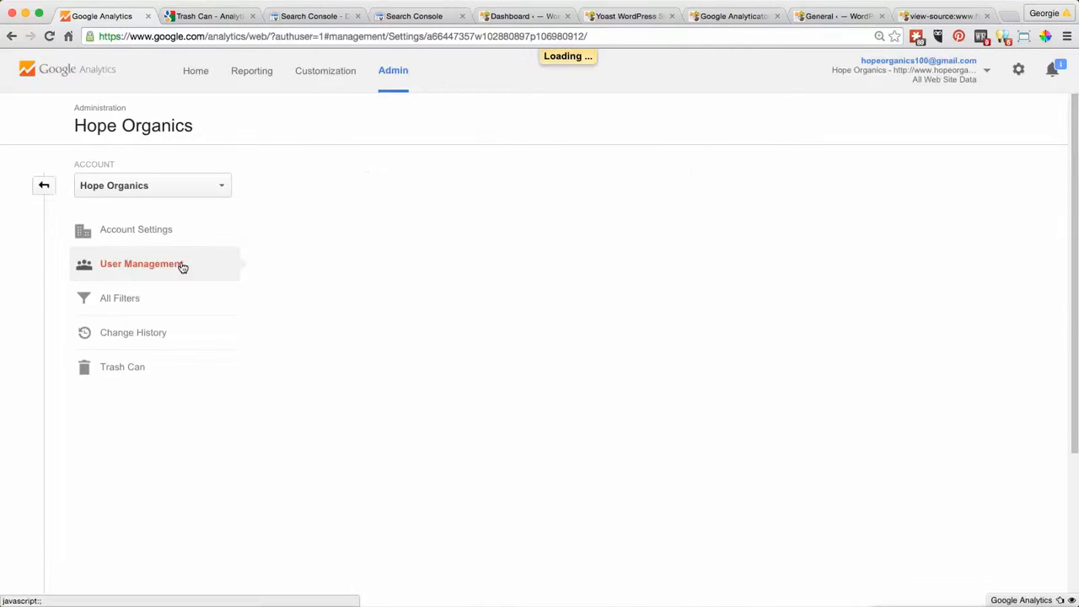
left_click(141, 263)
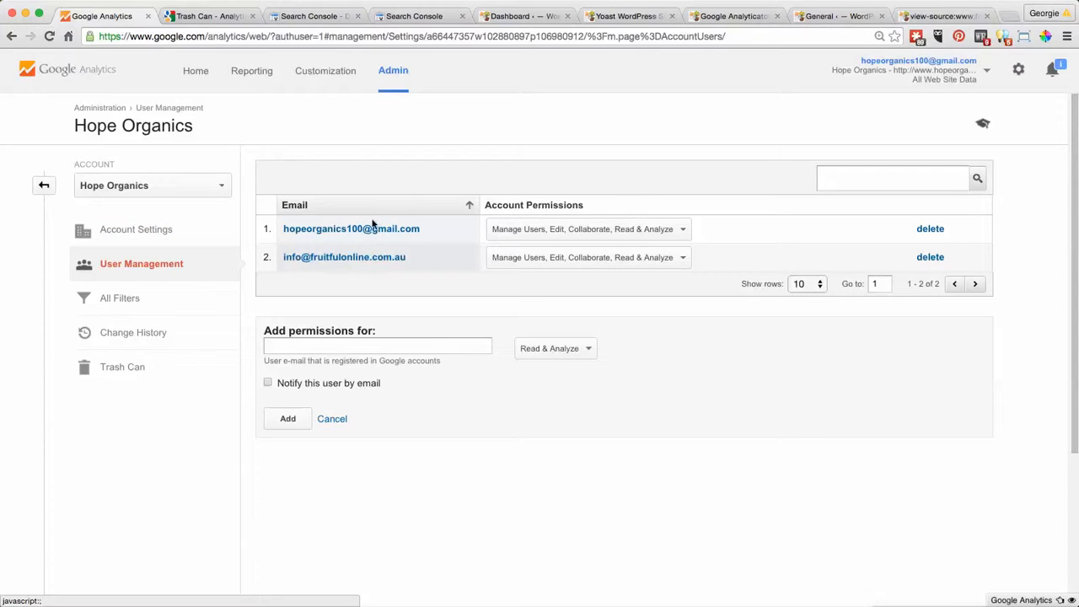
mouse_move(719, 248)
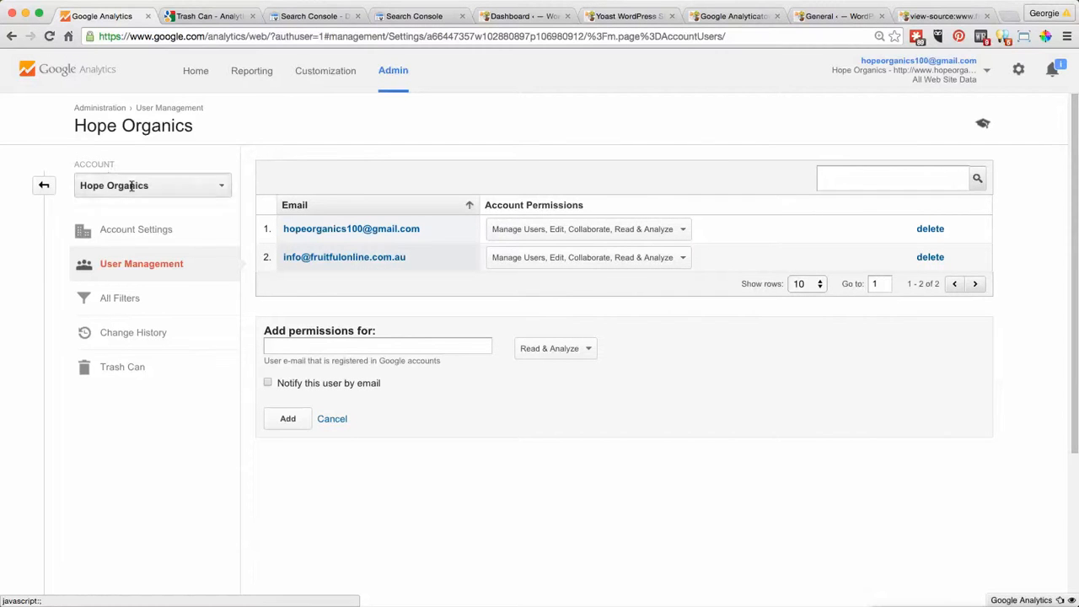
mouse_move(169, 424)
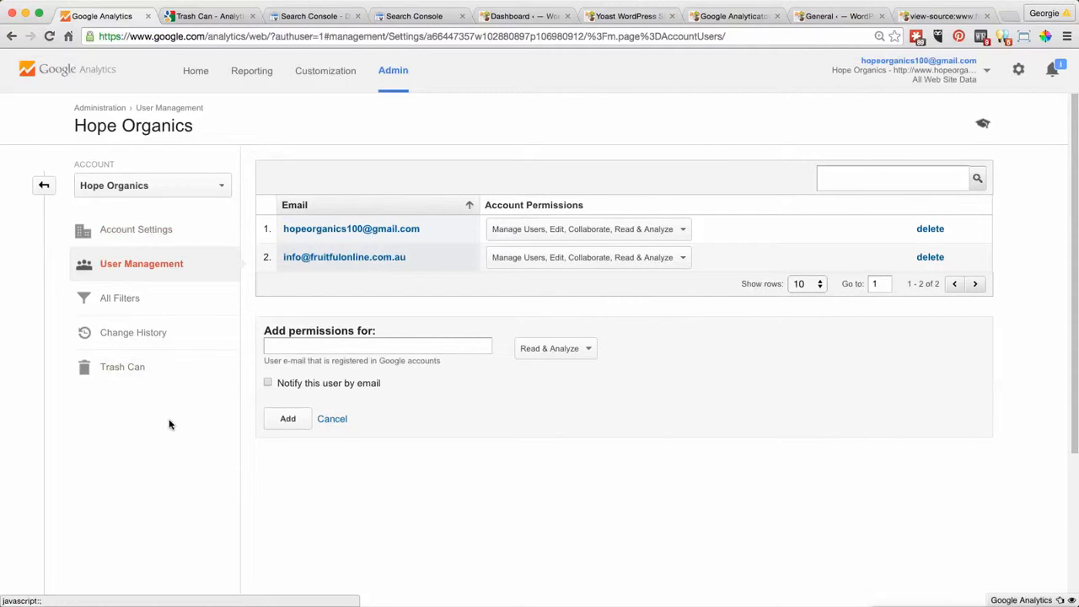
mouse_move(930, 229)
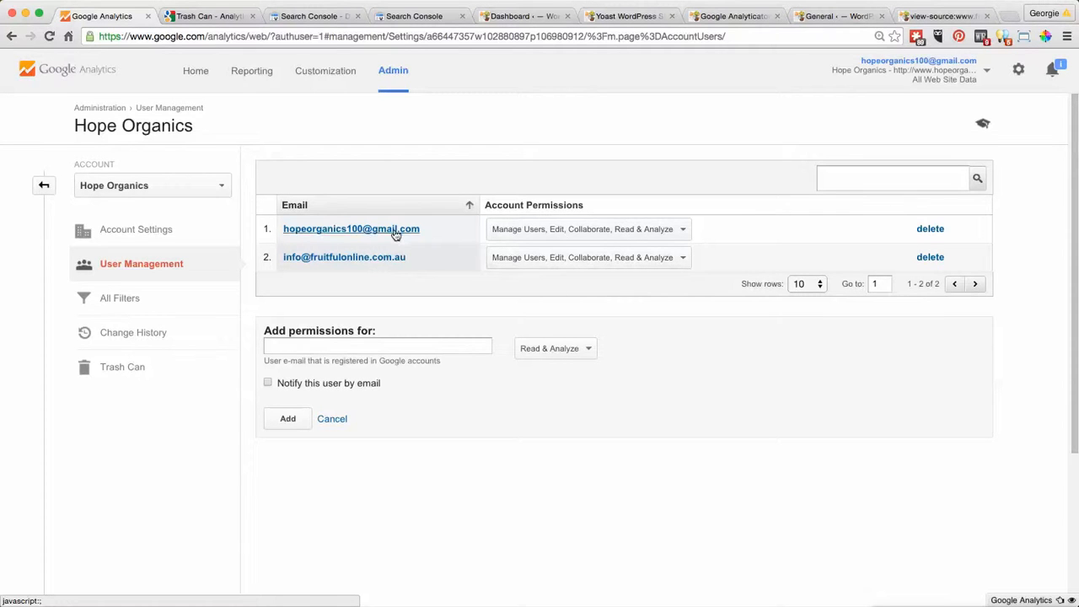
mouse_move(930, 228)
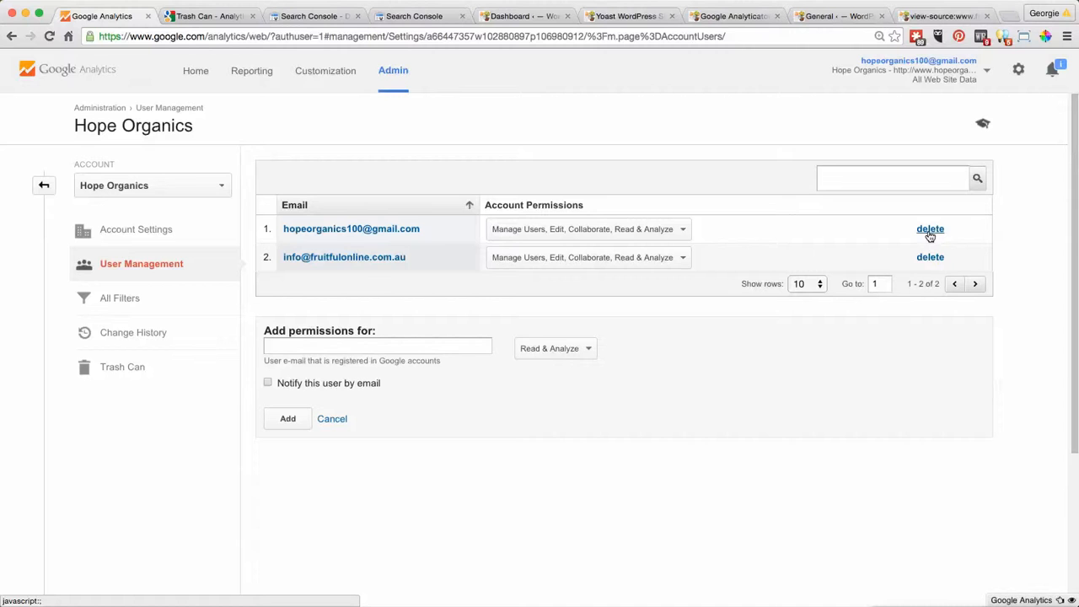
mouse_move(384, 327)
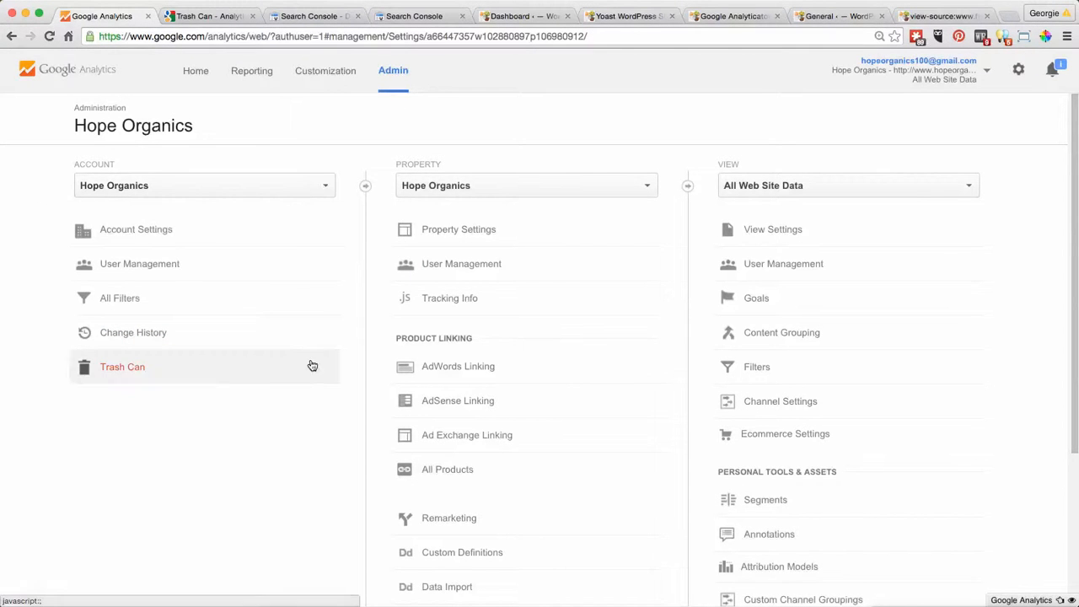
mouse_move(310, 389)
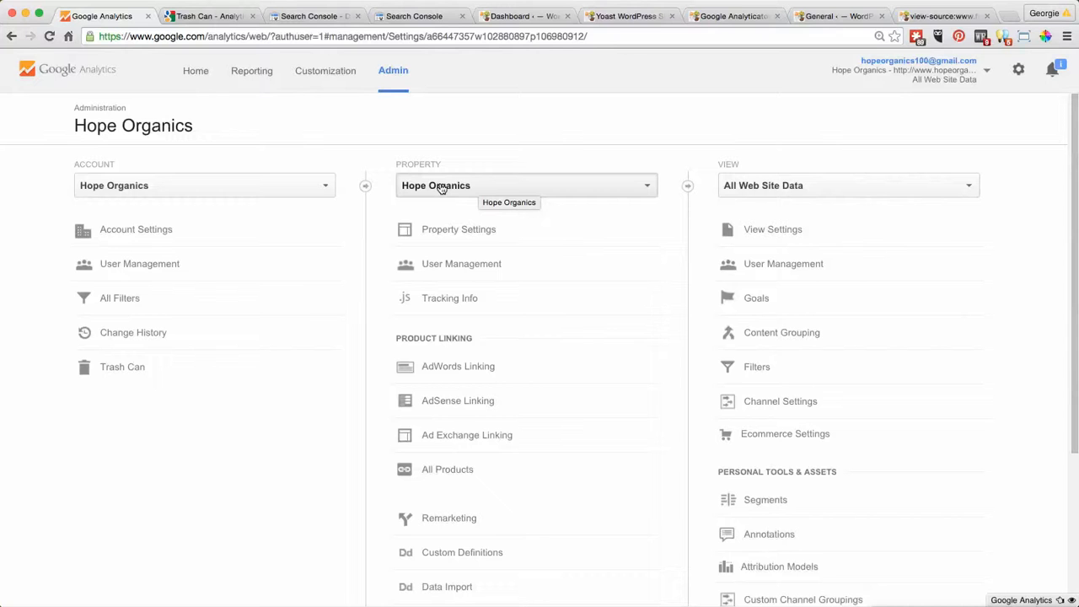
Step: Open Hope Organics Property Settings and review its tracking ID, default URL and industry
left_click(459, 228)
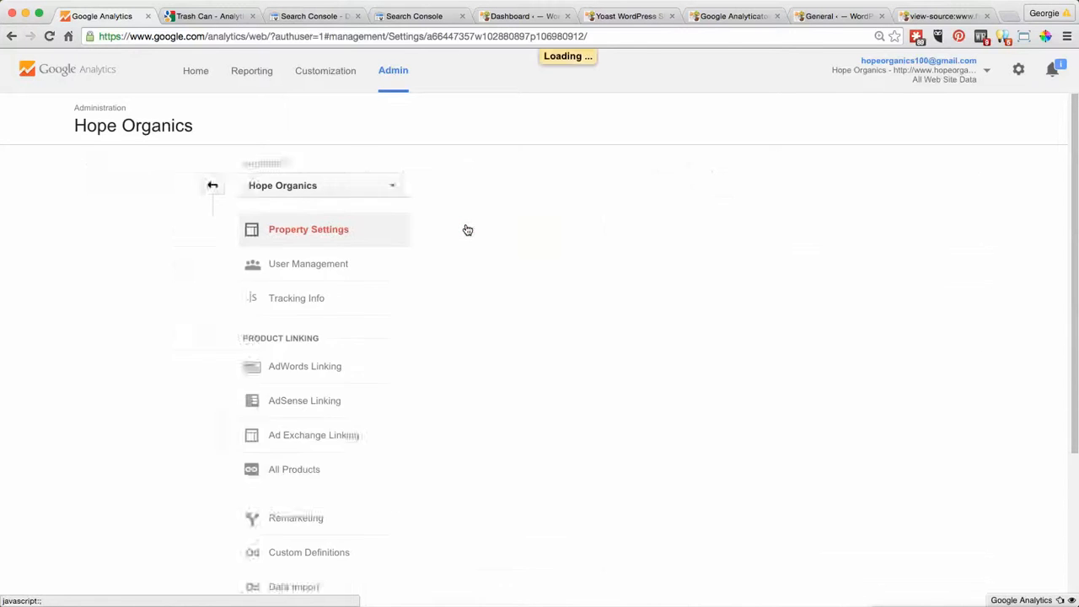
left_click(308, 228)
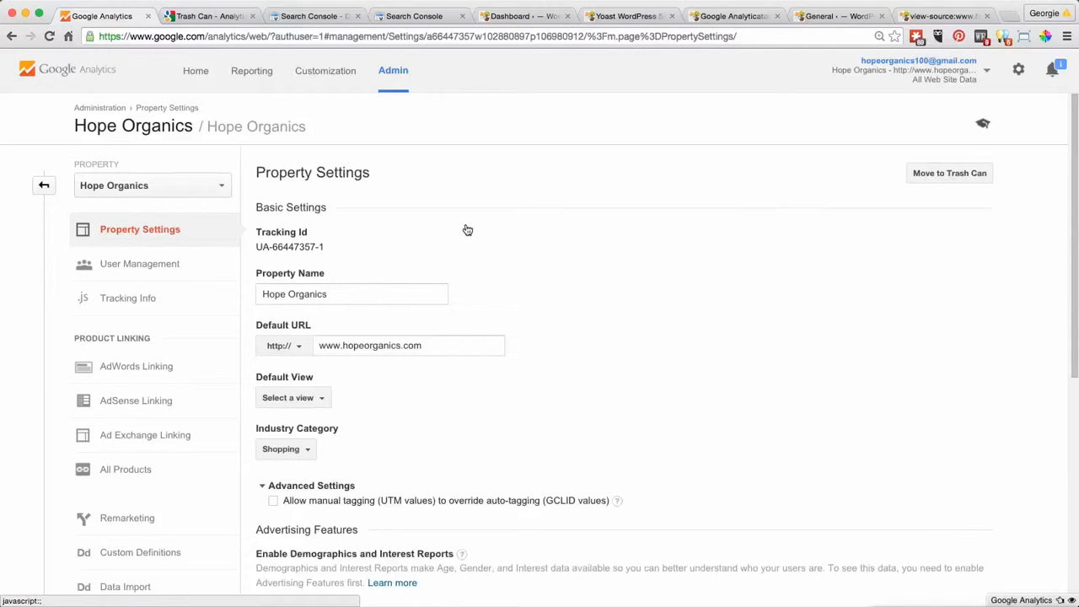
scroll("down", 3)
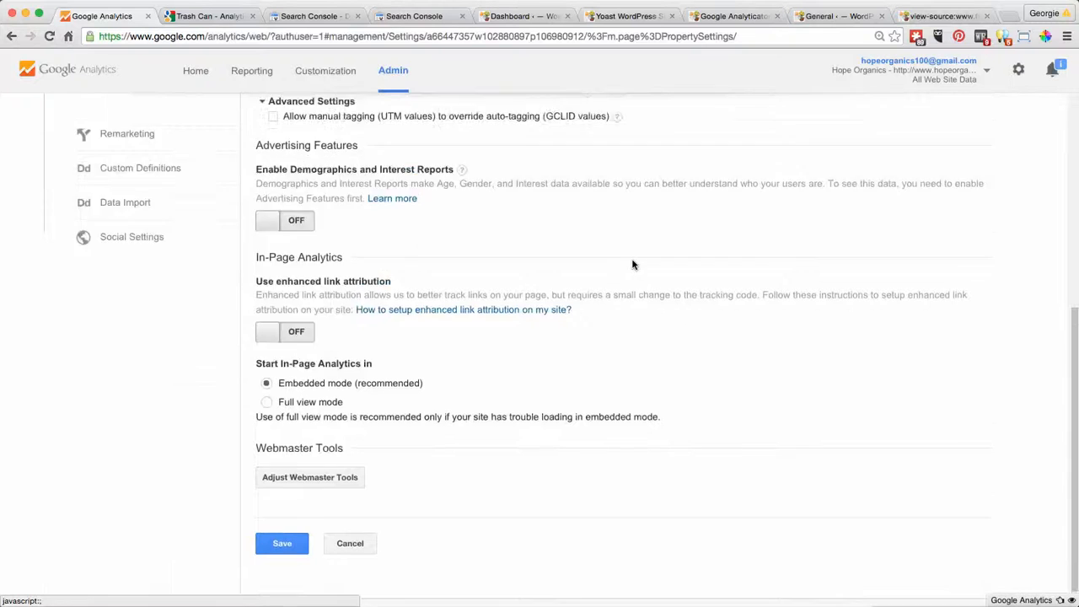
scroll("up", 3)
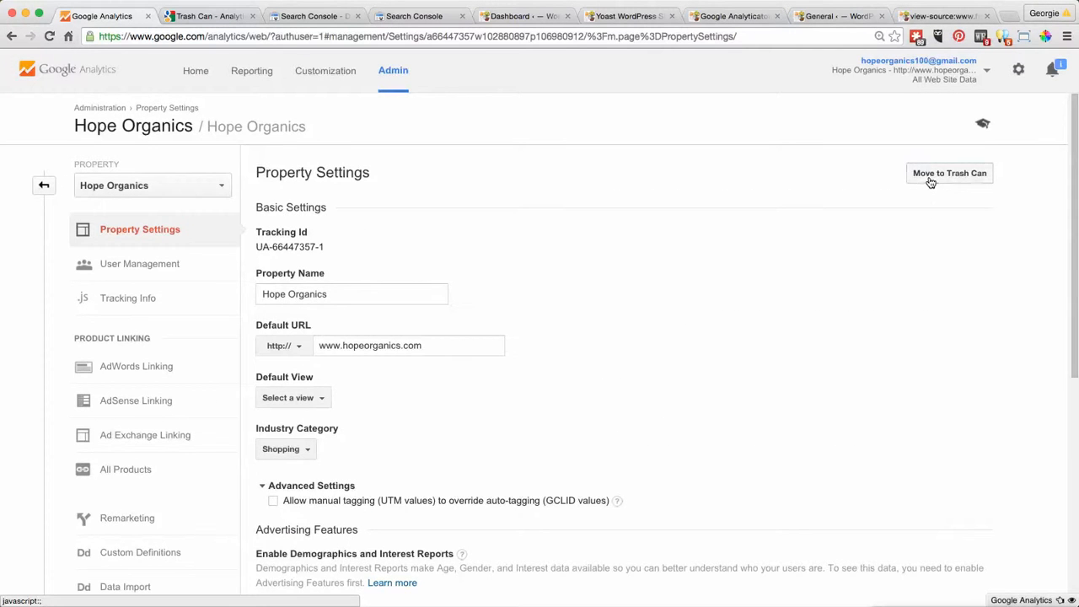
Step: Move the Hope Organics property to the Trash Can and confirm Delete property
left_click(949, 173)
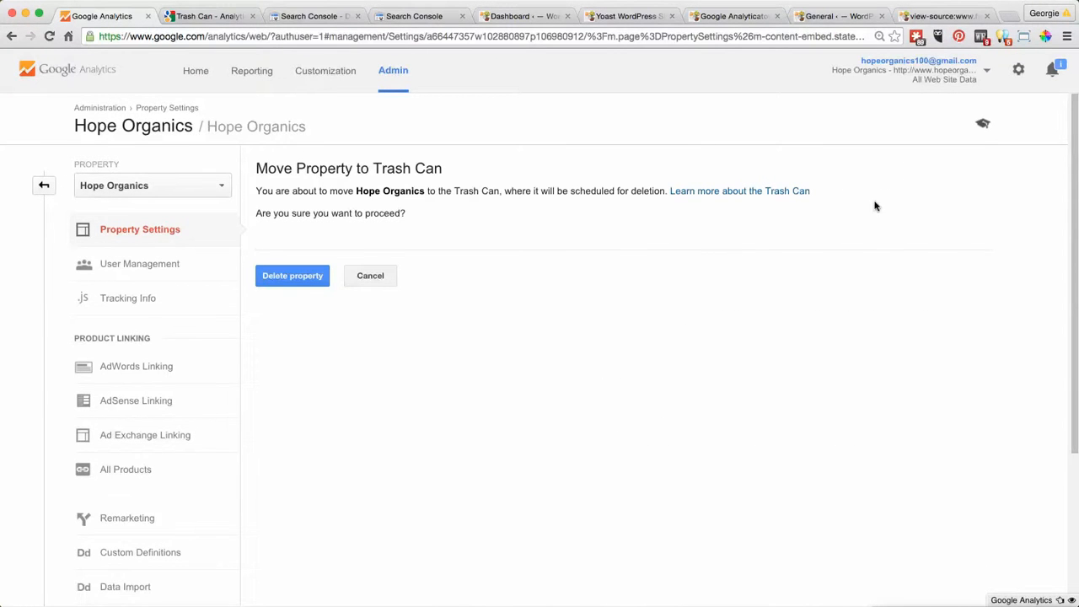
mouse_move(651, 216)
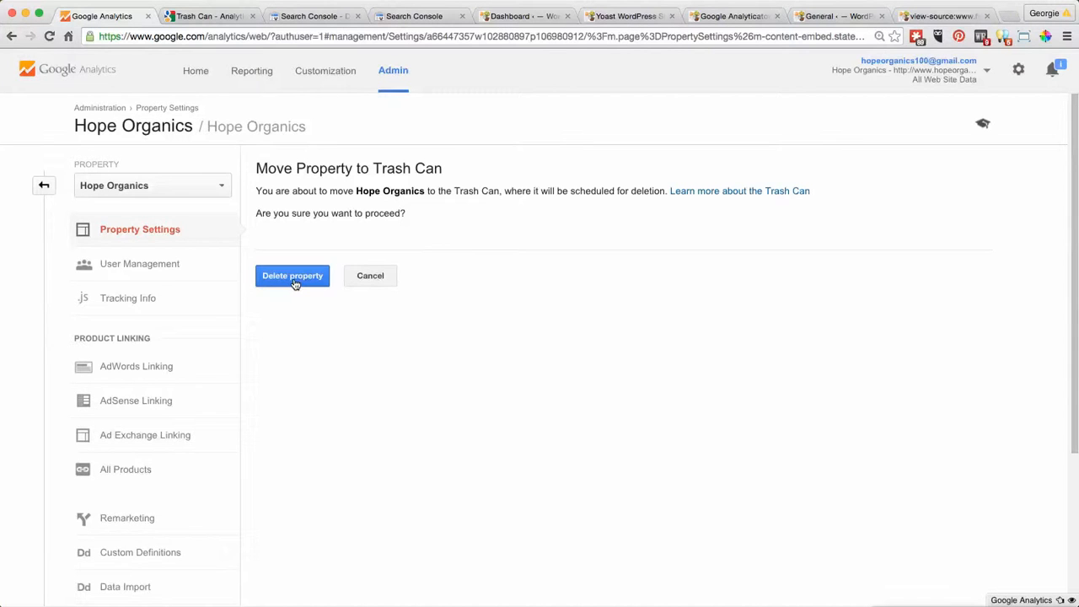
left_click(291, 276)
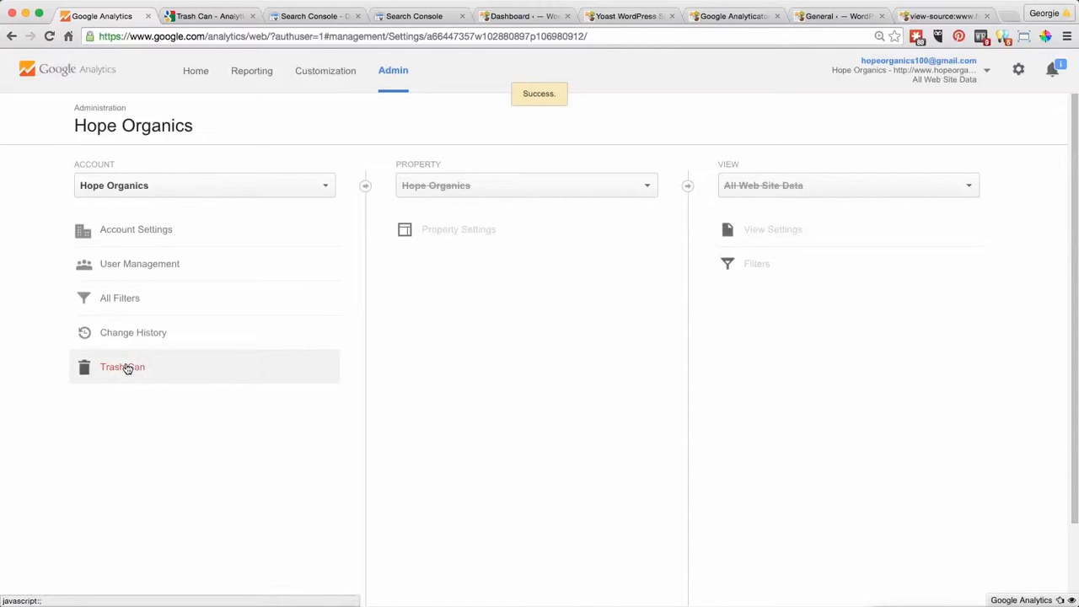
Step: Review the trashed Hope Organics entry, scheduled for final deletion September 22, 2015
left_click(122, 367)
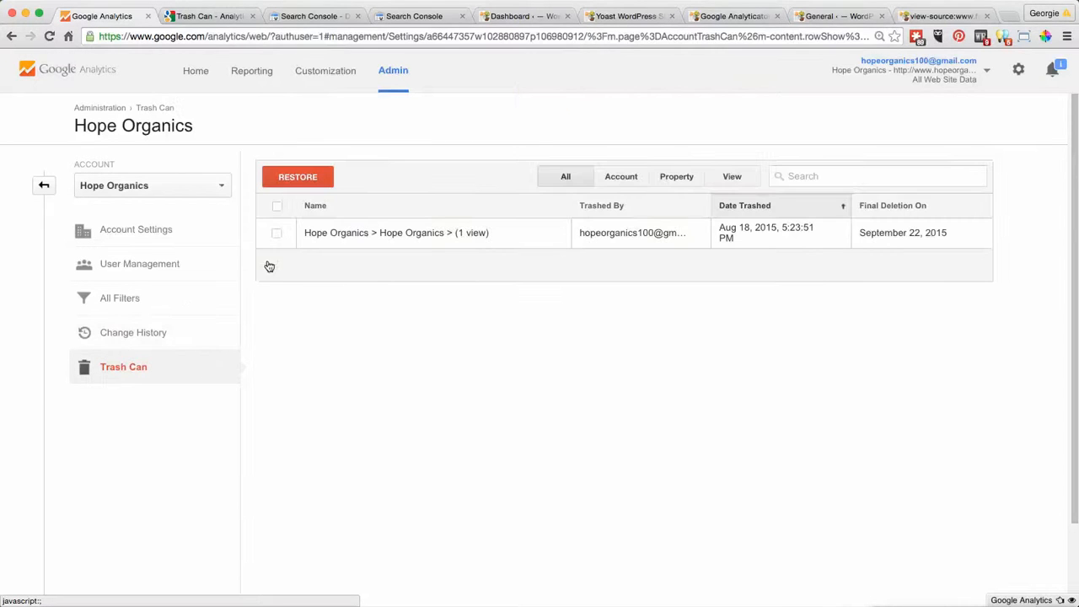
left_click(277, 233)
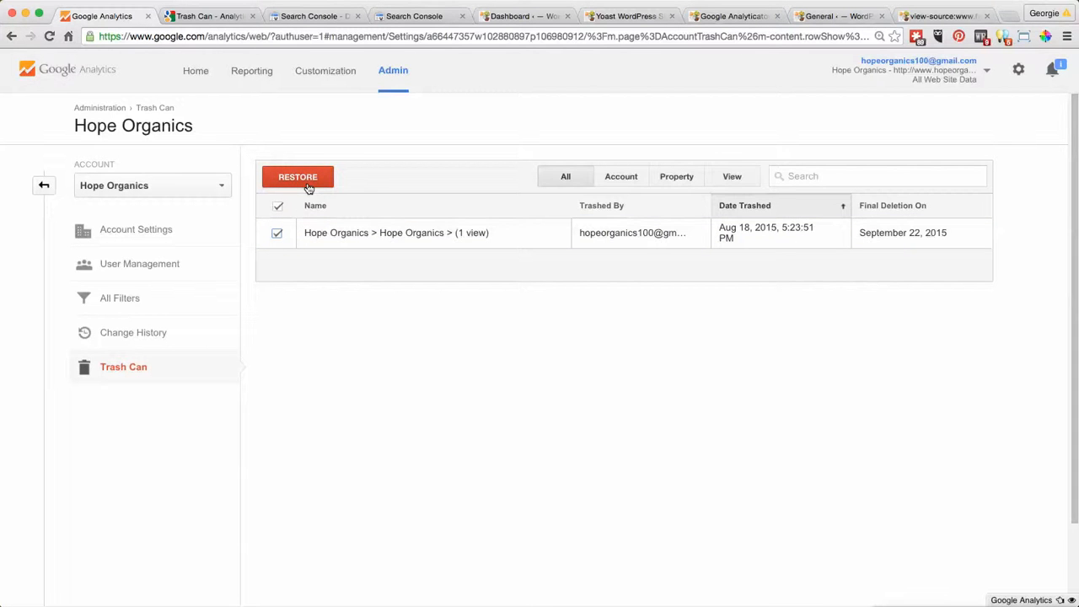
mouse_move(769, 234)
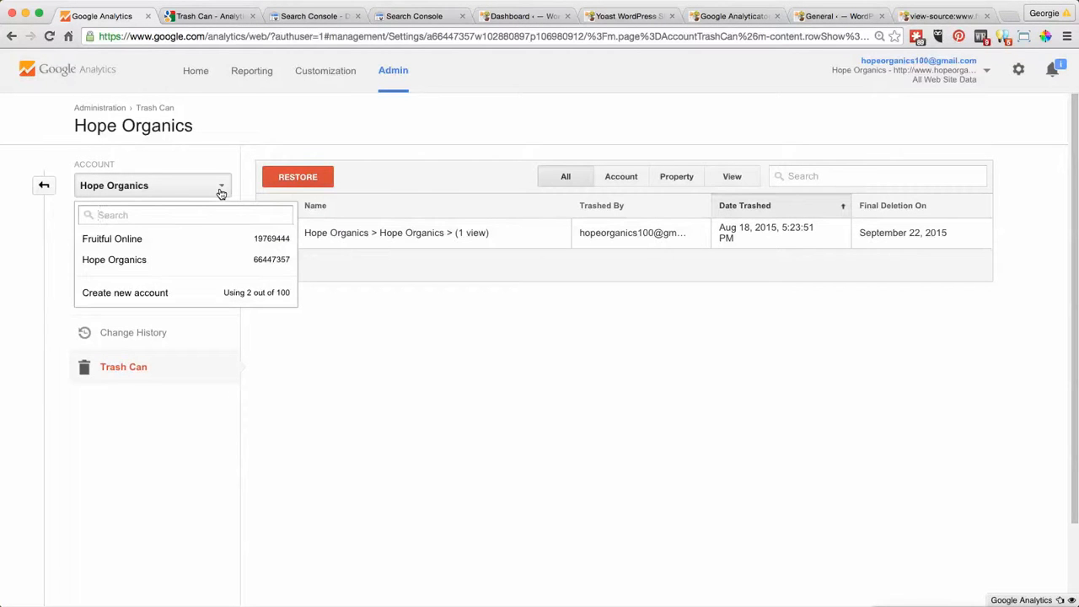
left_click(221, 185)
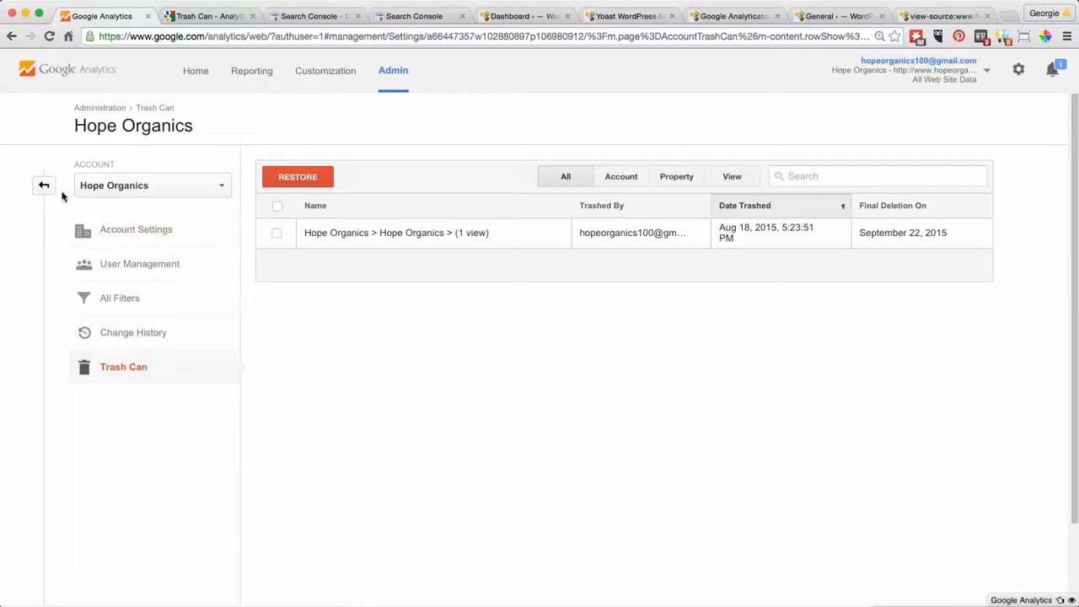
Step: Go back to the Admin overview showing Hope Organics and its view struck through
left_click(44, 184)
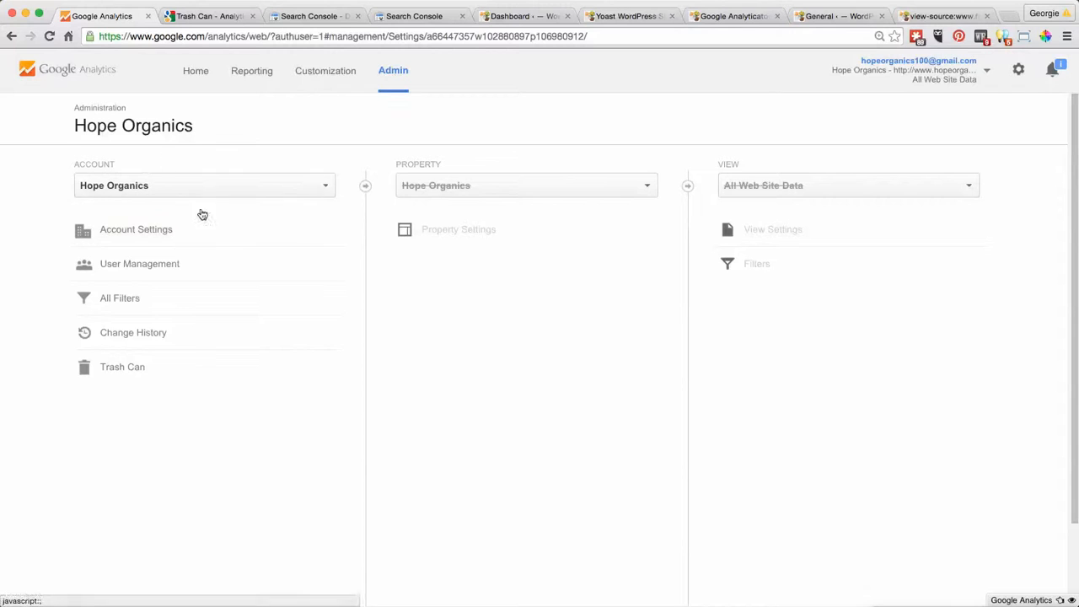
mouse_move(355, 225)
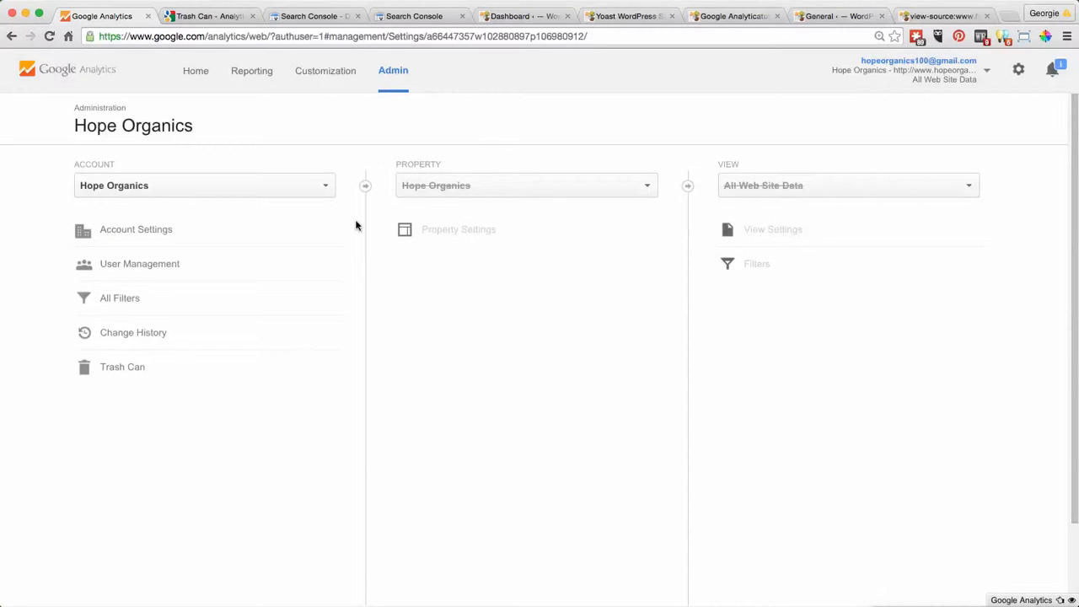